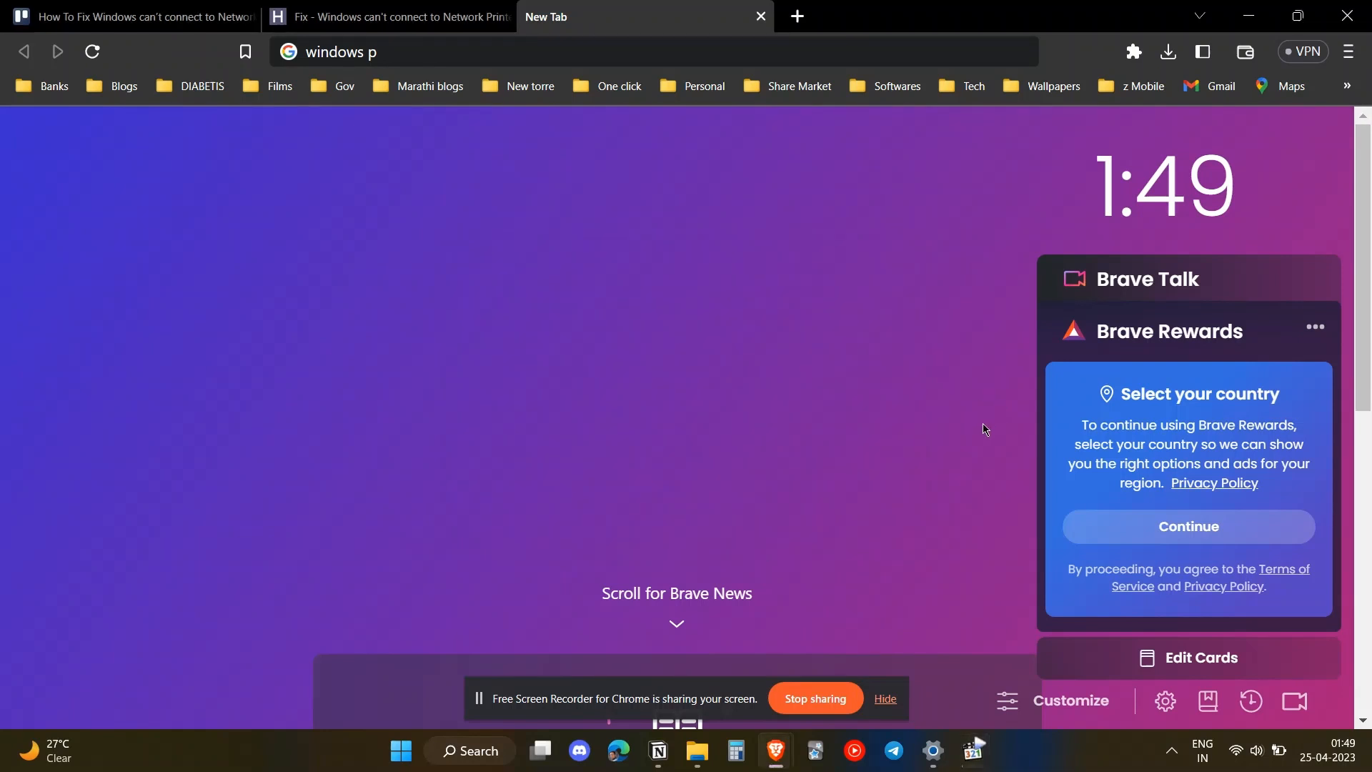
mouse_move(902, 499)
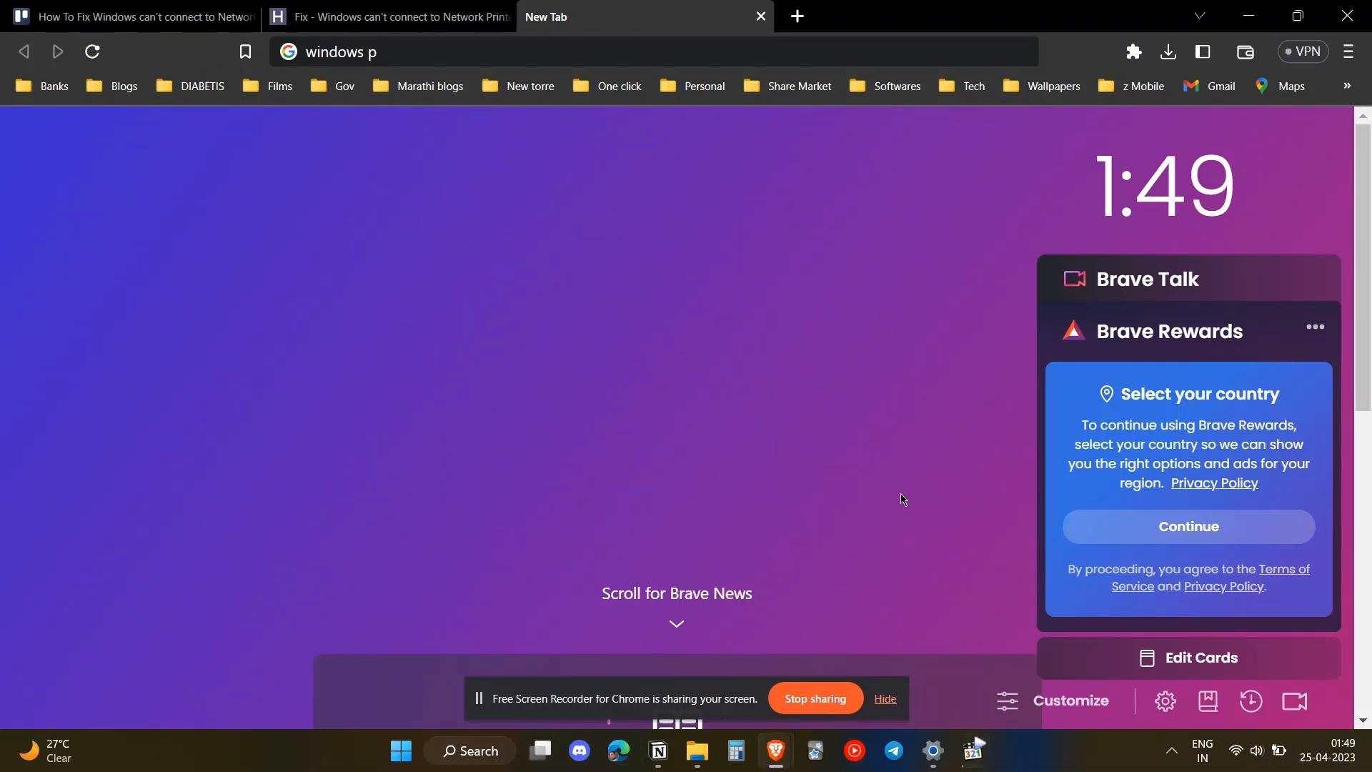
mouse_move(893, 586)
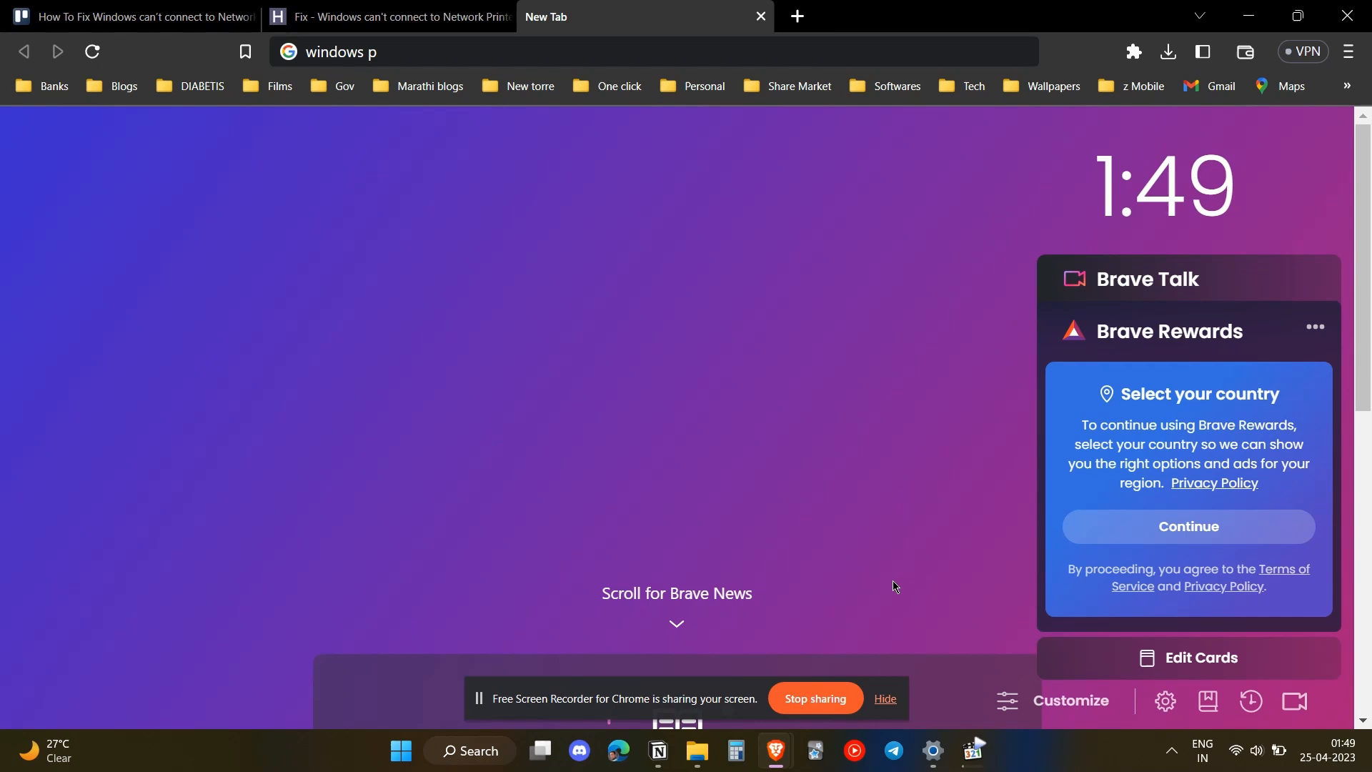
mouse_move(891, 581)
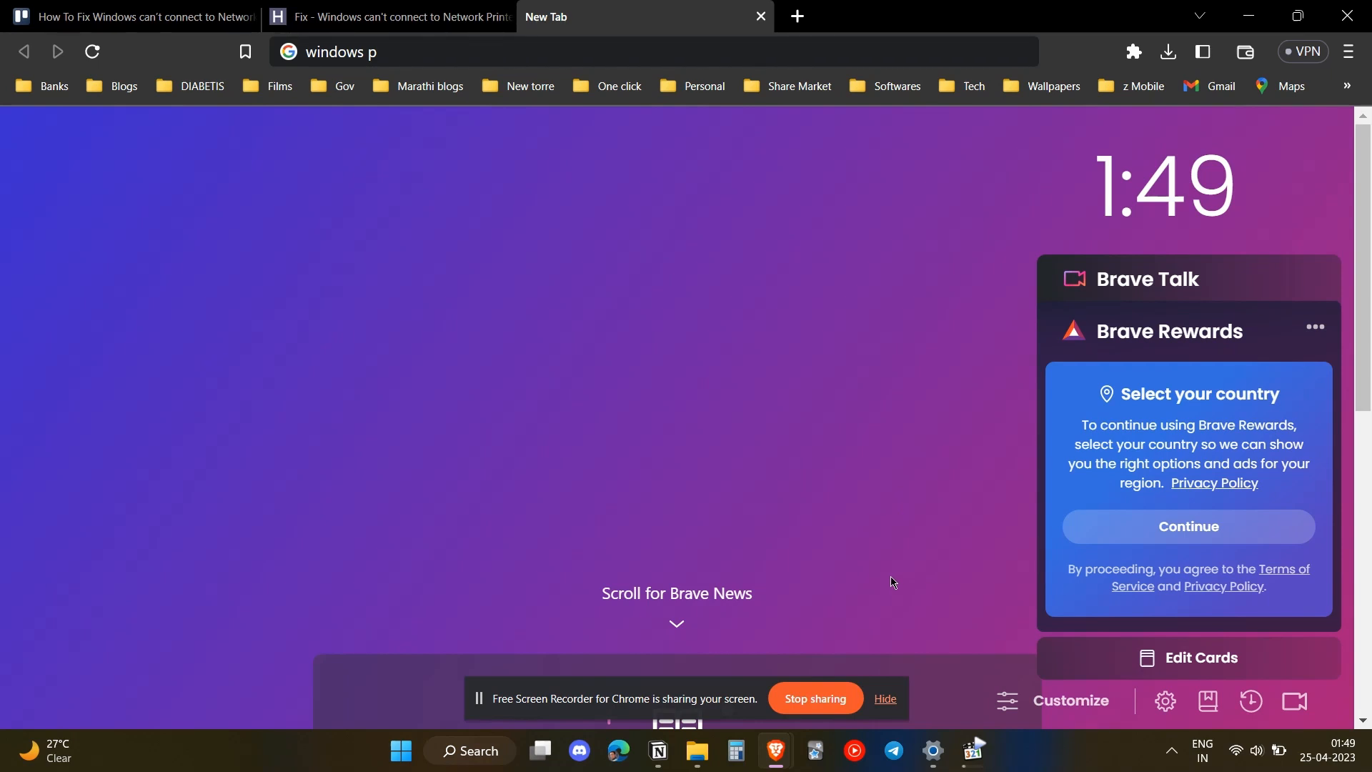
mouse_move(933, 750)
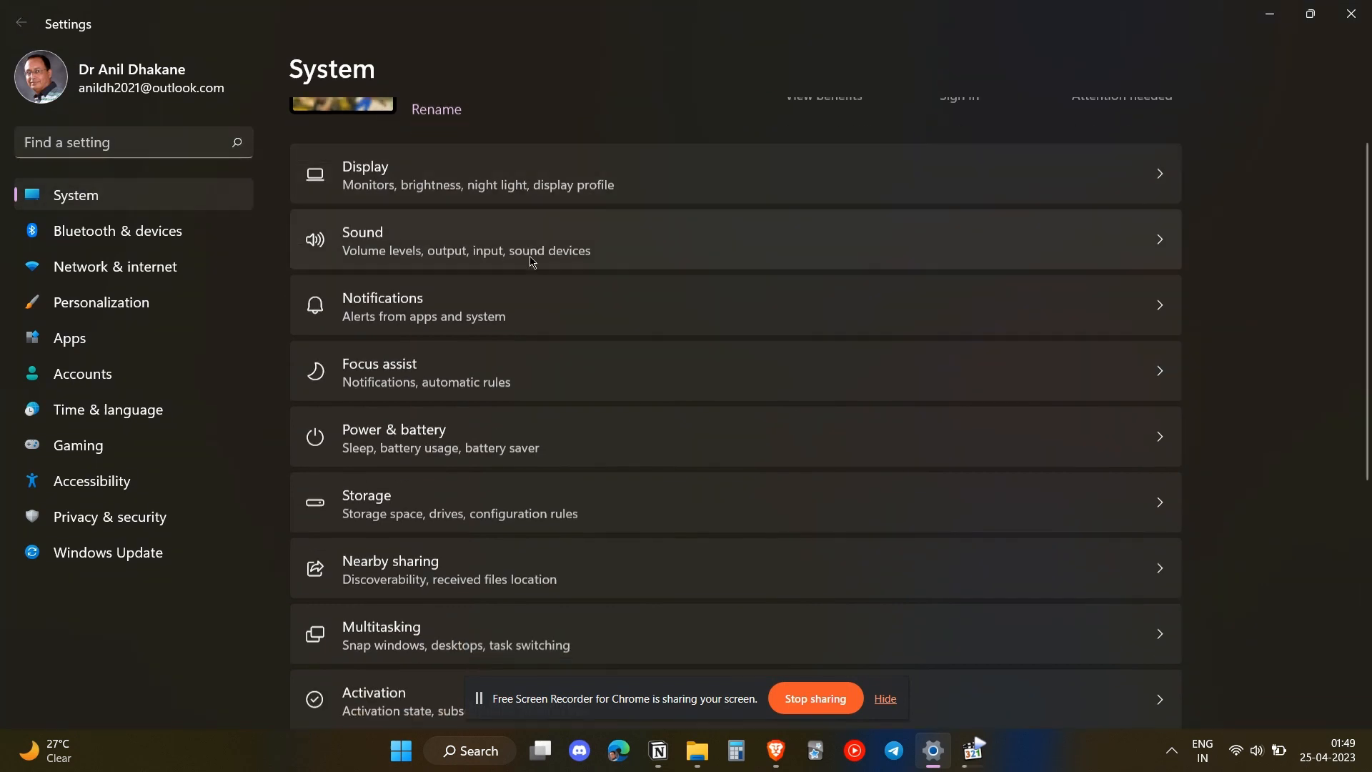
Scroll down the System settings list to reach the Troubleshoot entry.
scroll(down, 3)
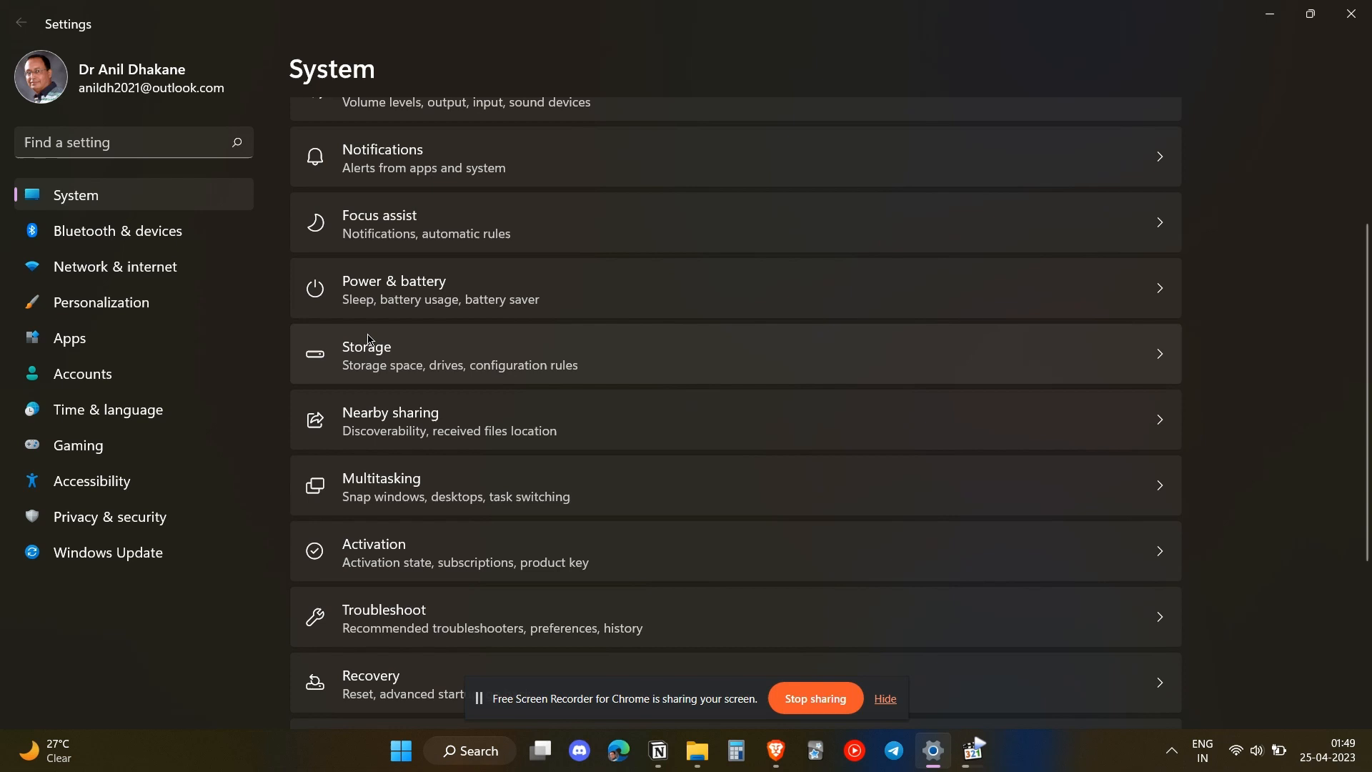
scroll(down, 3)
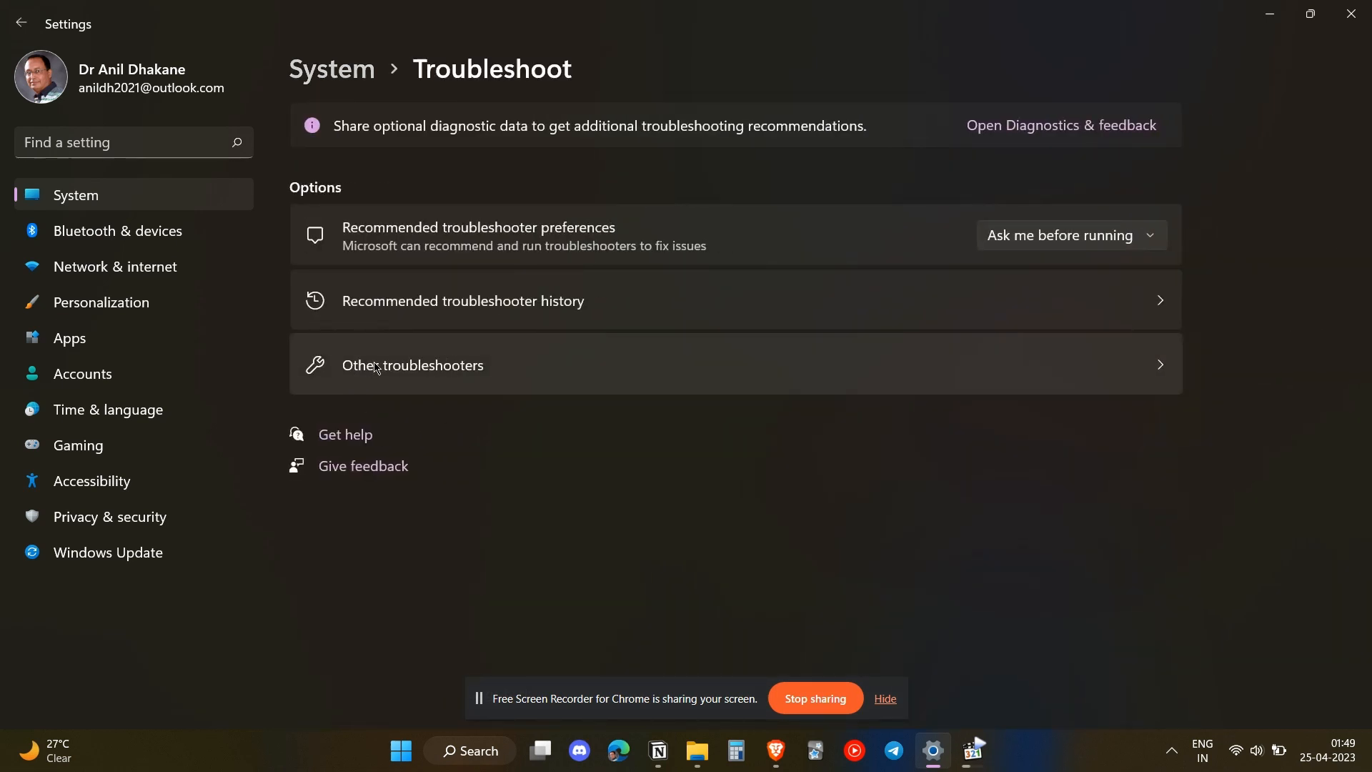
From Other troubleshooters, run the Windows Update troubleshooter.
click(413, 364)
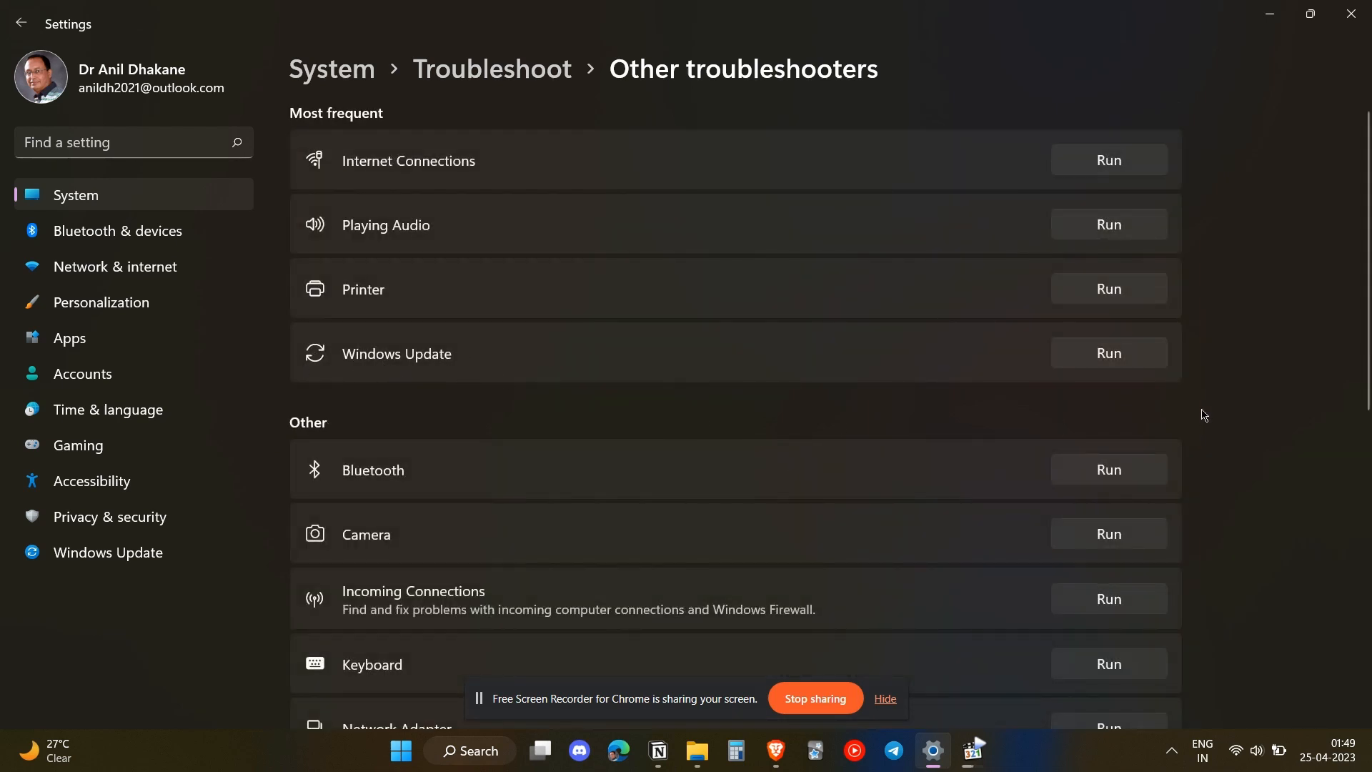
click(1108, 353)
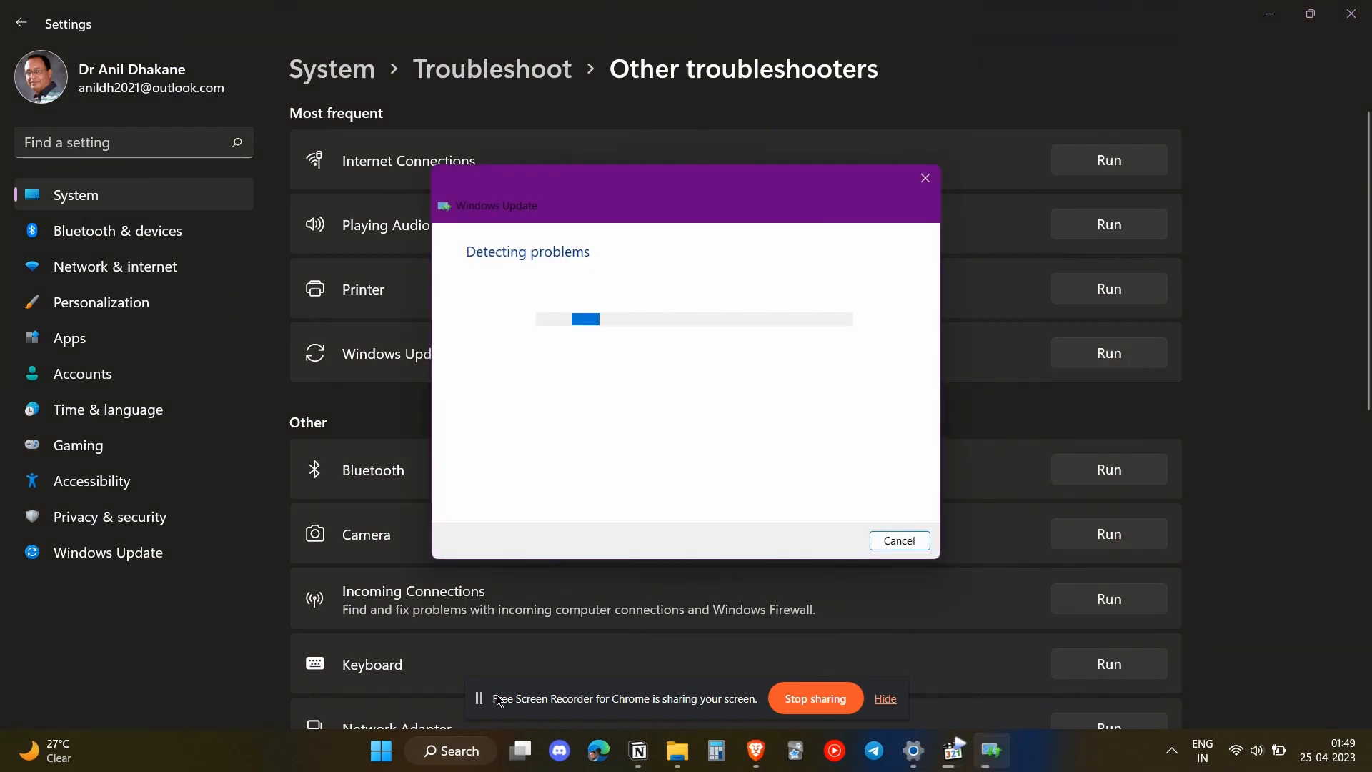